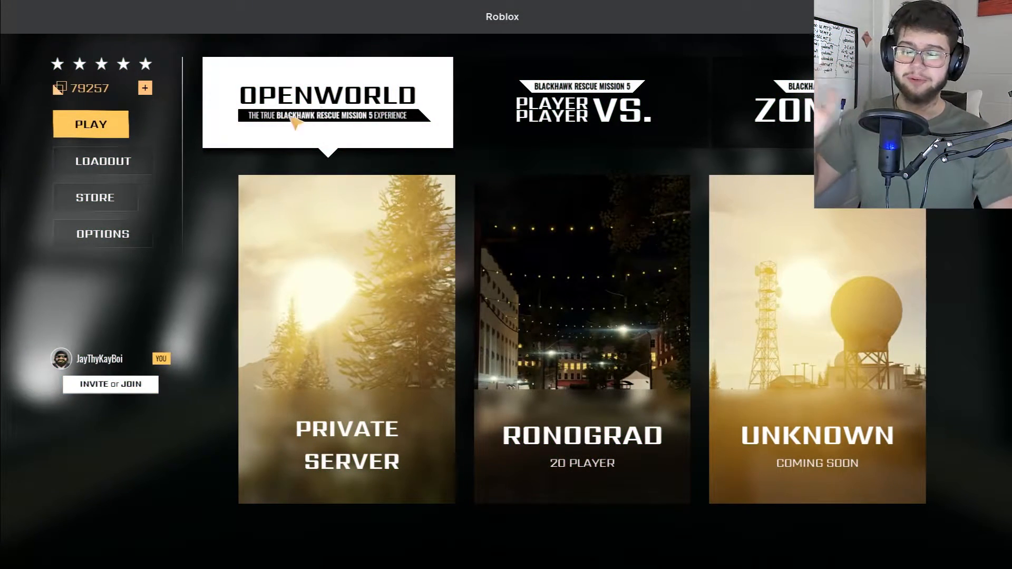
Bring up the loadout screen showing the AK-74N as the primary weapon.
left_click(104, 161)
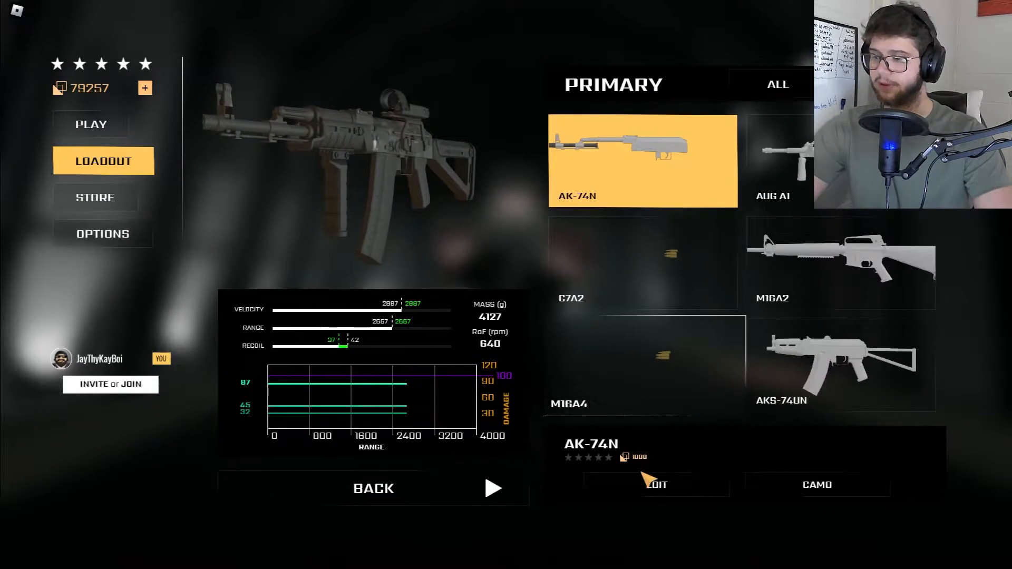
Enter the AK-74N attachment editor via EDIT.
left_click(656, 484)
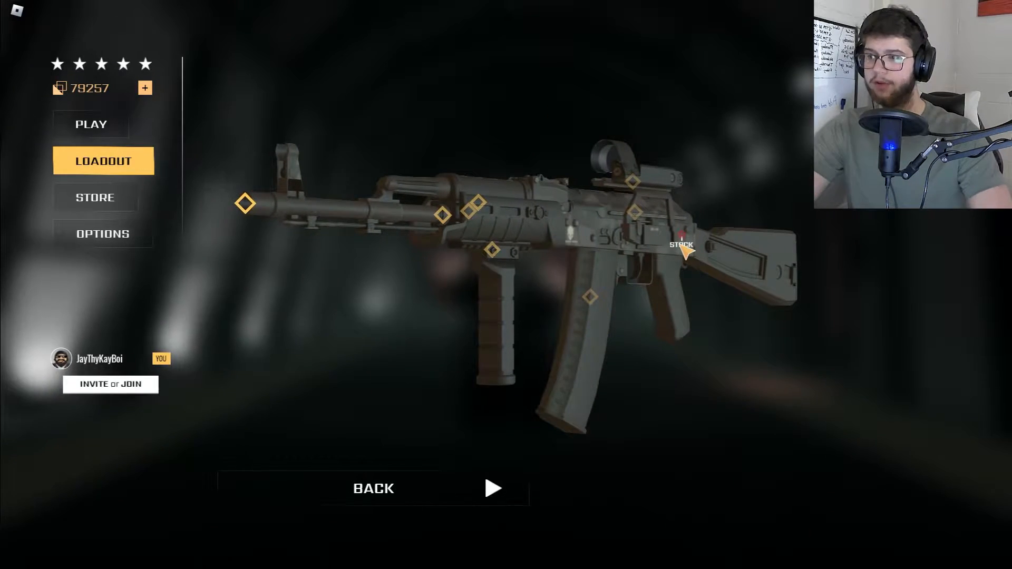
Review the handguard grip choices and fit the DTK-2 muzzle on the AK-74N.
left_click(681, 251)
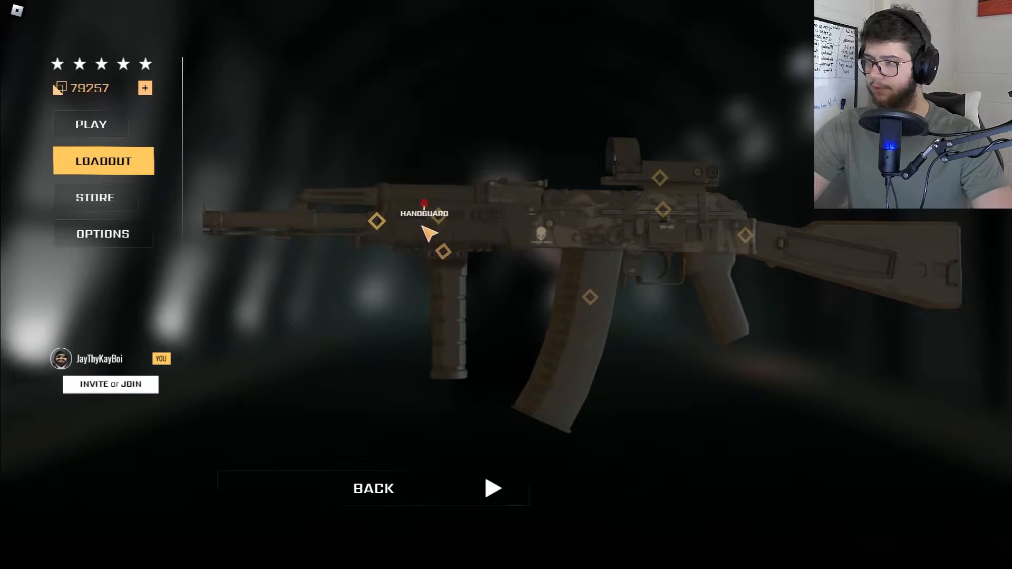
left_click(424, 212)
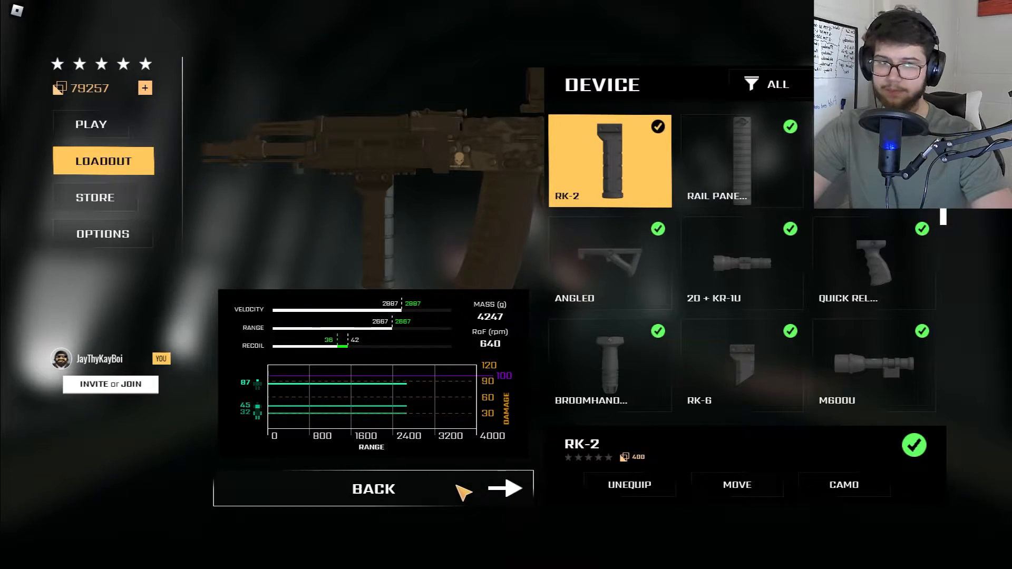
left_click(505, 488)
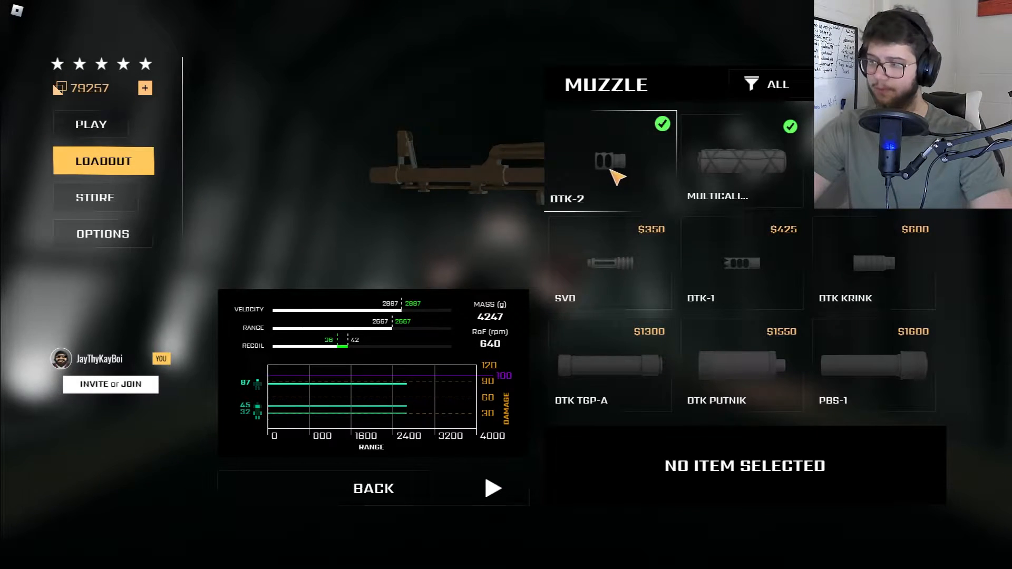
left_click(740, 160)
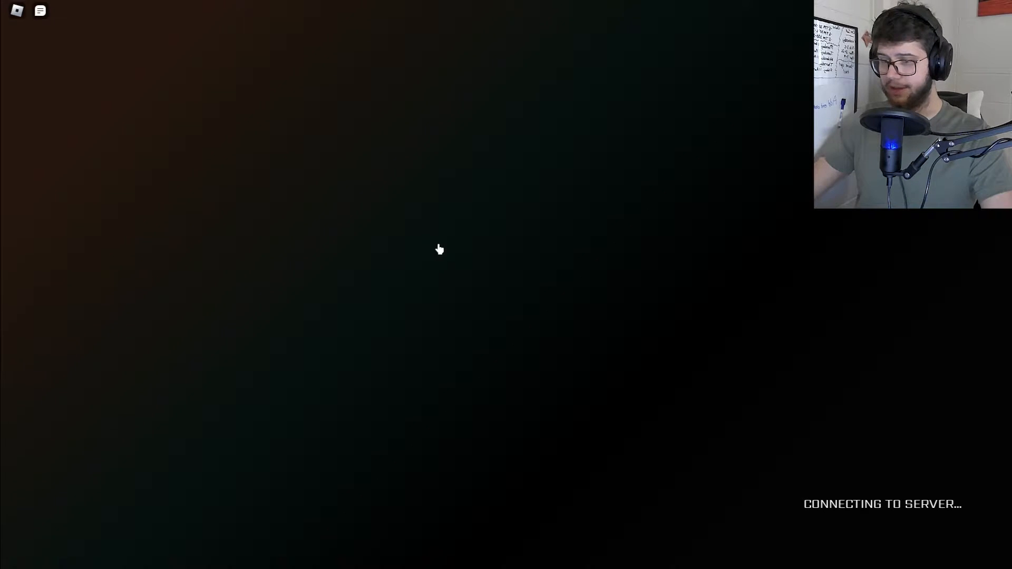
mouse_move(446, 275)
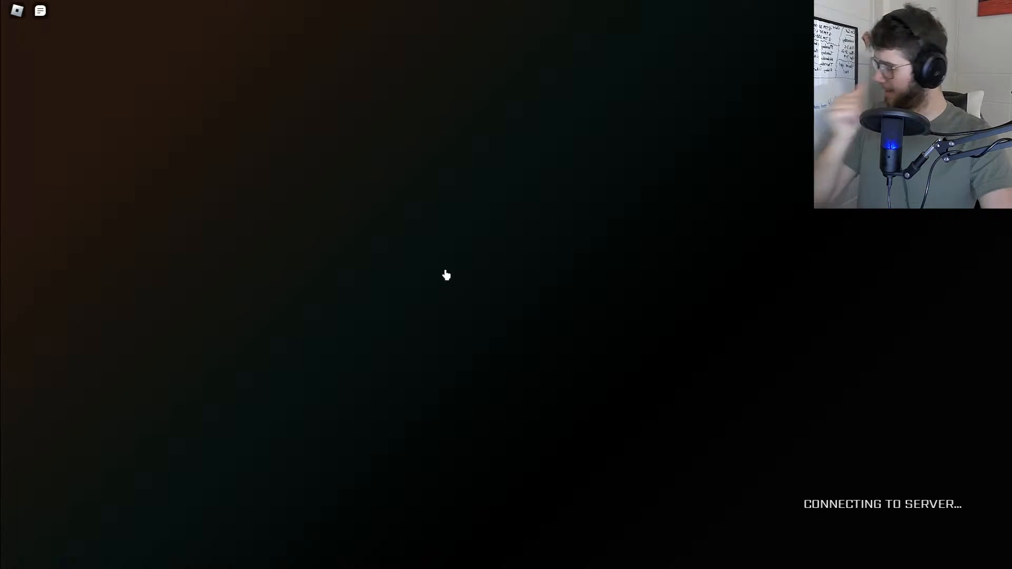
mouse_move(449, 274)
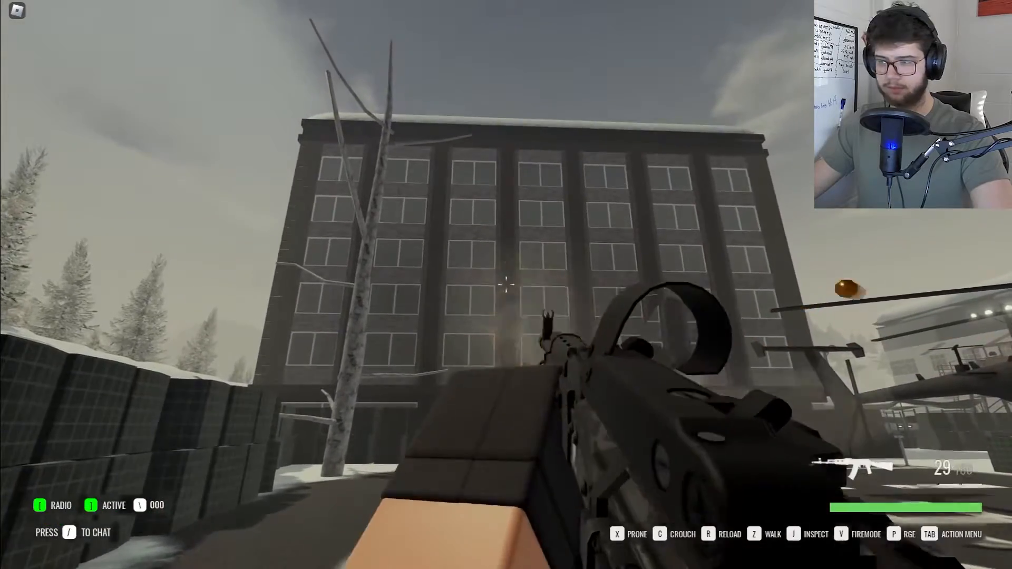
Fire the AK-74N at the building, reload with R, and fire again.
left_click(504, 289)
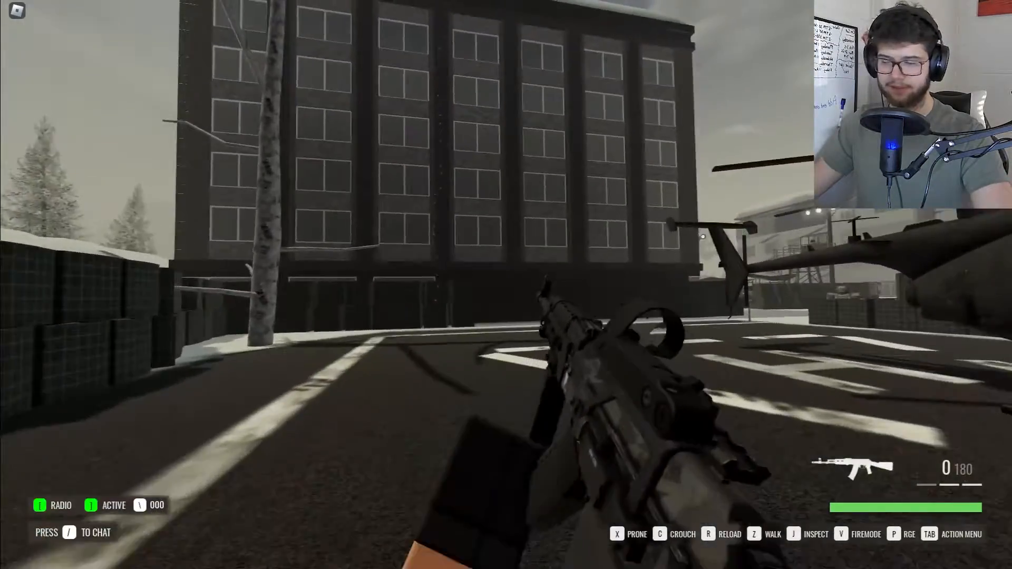
key("r")
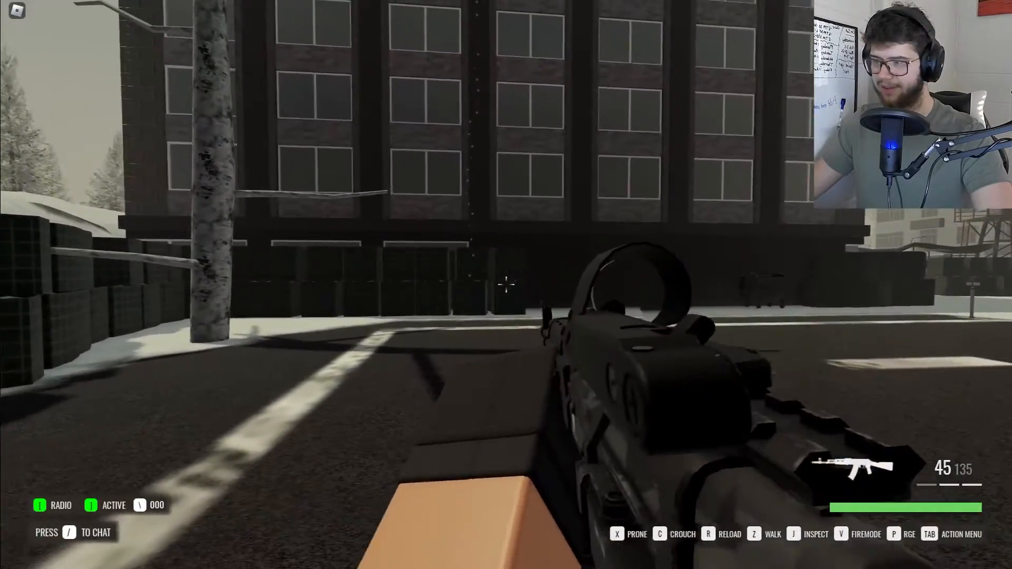
left_click(506, 283)
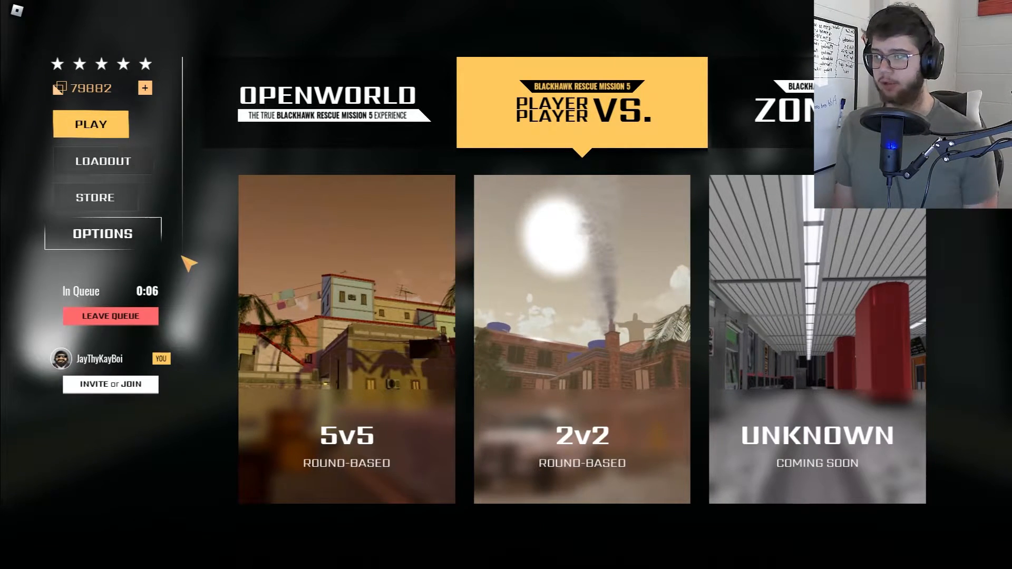
Return to the loadout and reopen the AK-74N editor while queued.
left_click(103, 160)
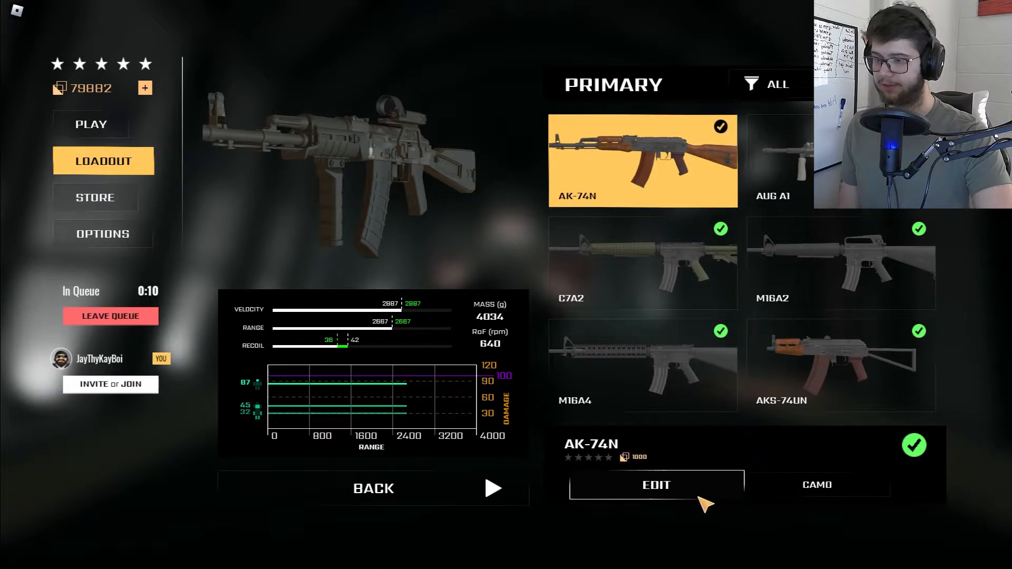
left_click(656, 485)
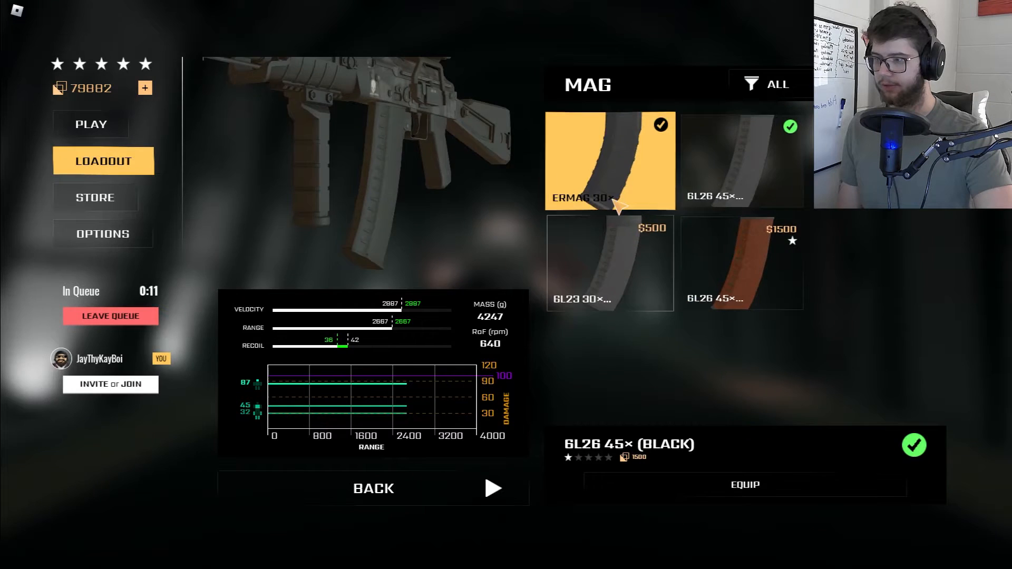